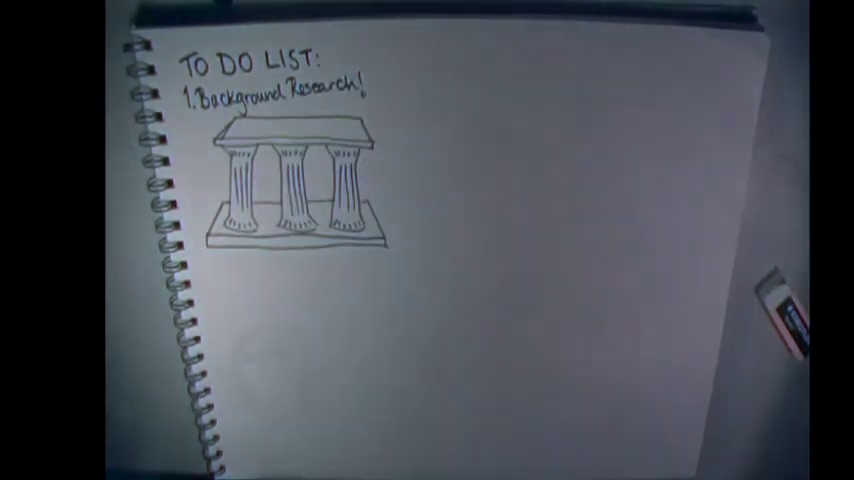
text(KNOWLEDGE)
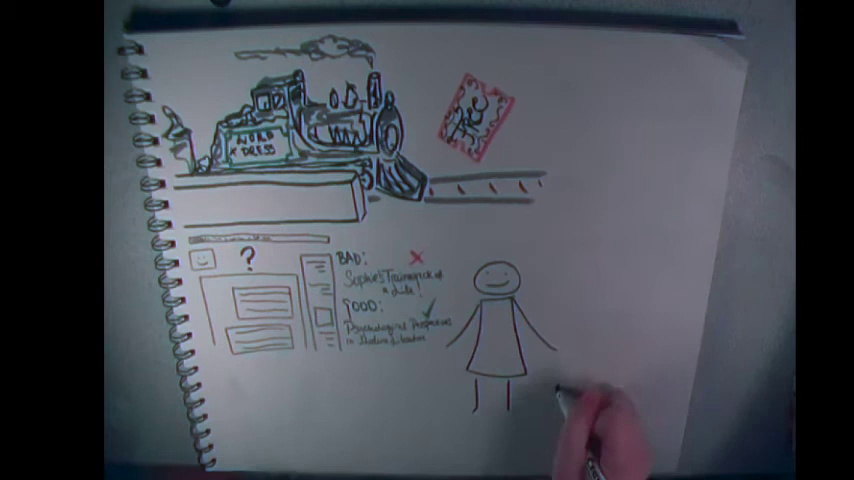
text(FACE)
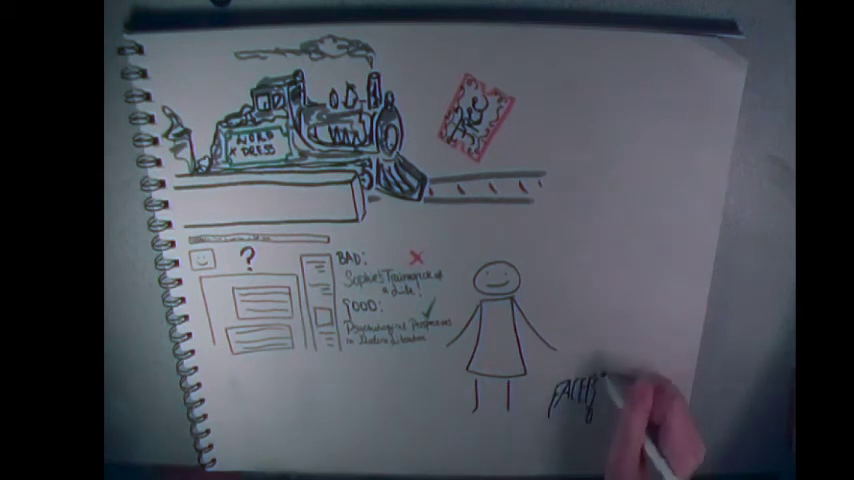